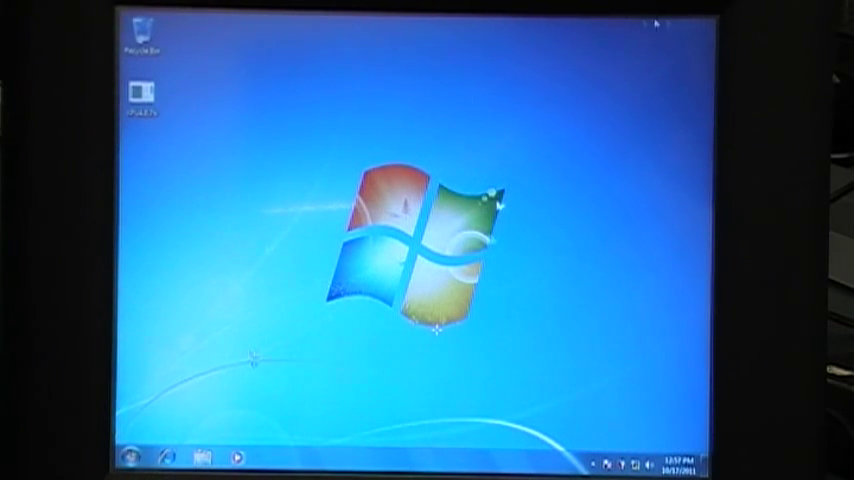
mouse_move(573, 20)
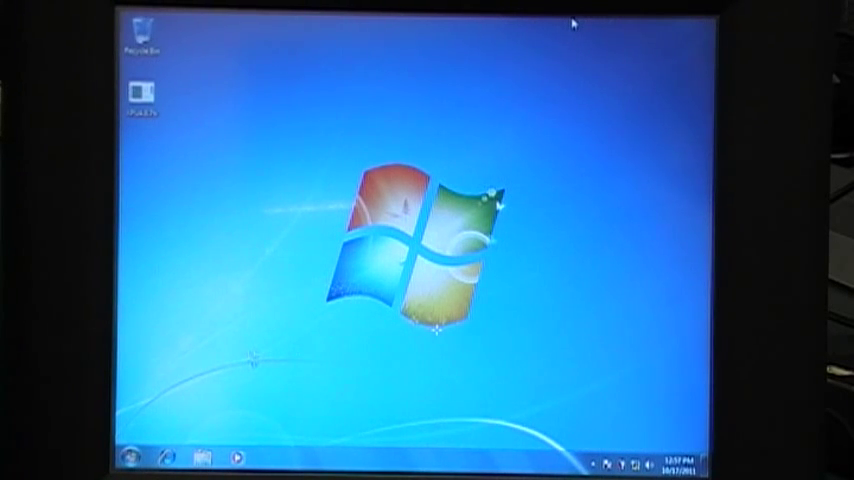
Run the XPU driver installer as administrator and approve the User Account Control prompt
click(144, 33)
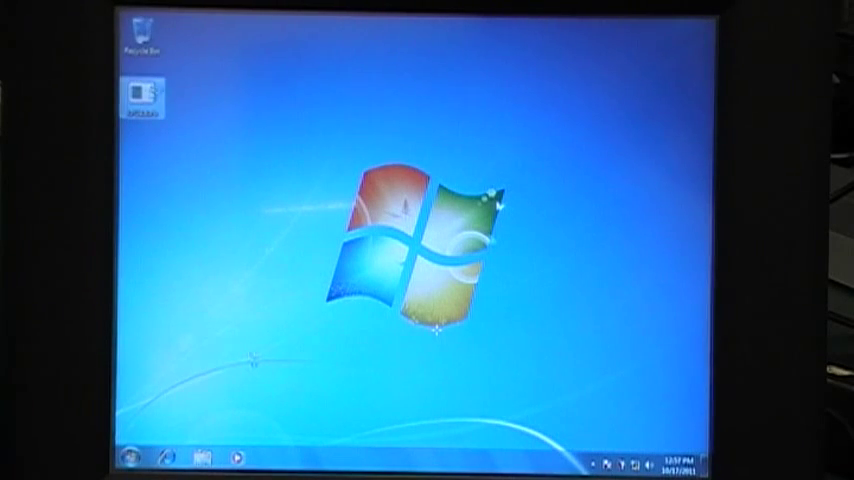
right_click(144, 94)
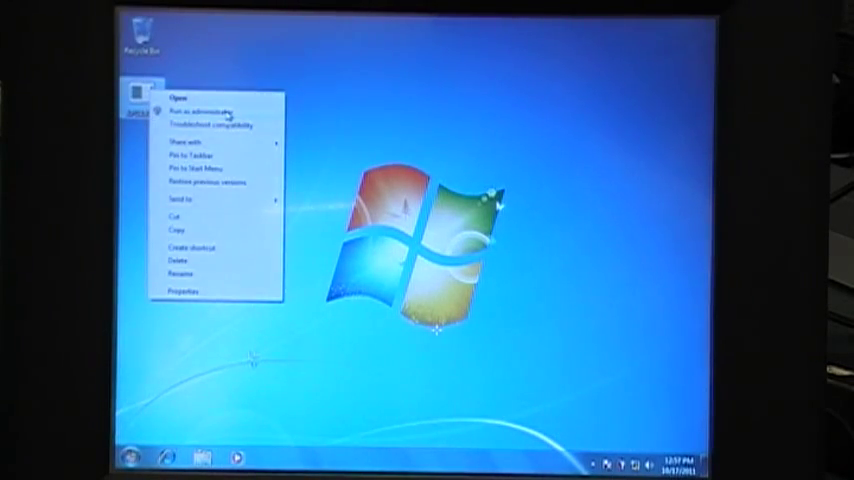
click(185, 100)
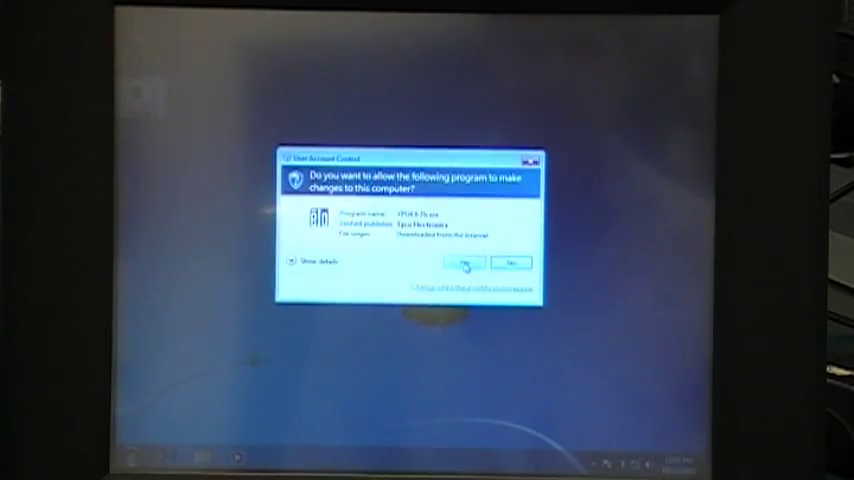
click(462, 263)
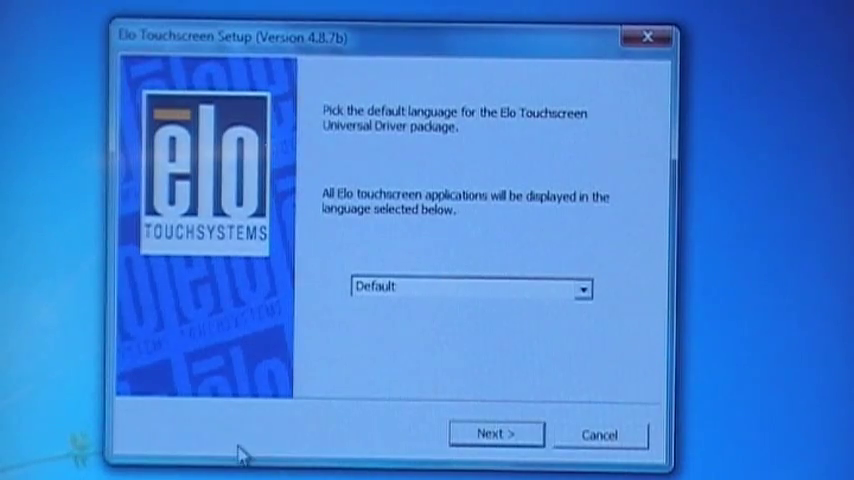
mouse_move(365, 415)
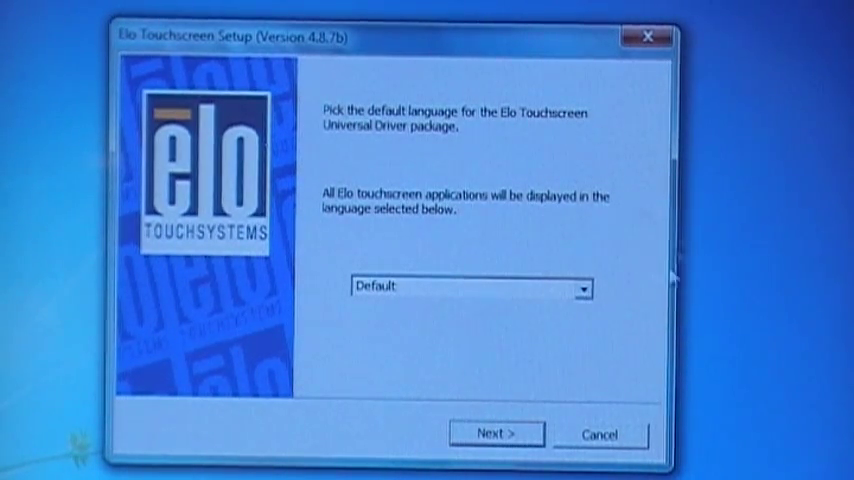
Keep Default language and select Install USB Touchscreen Drivers
click(494, 433)
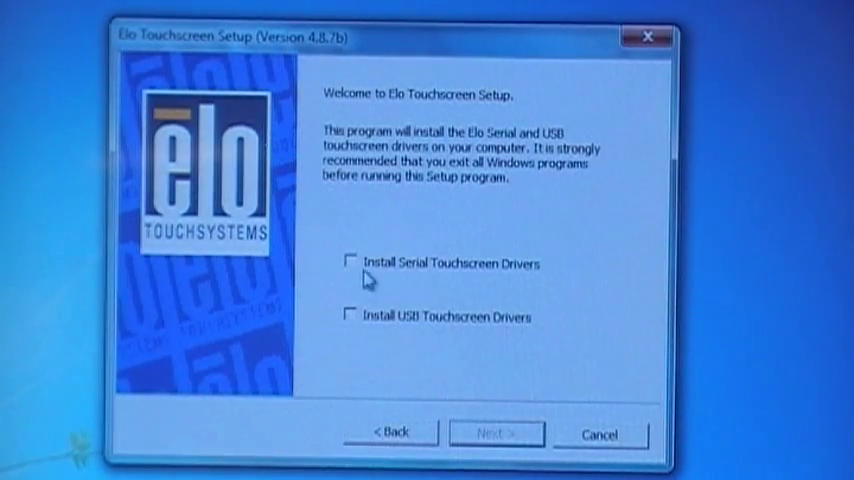
mouse_move(352, 315)
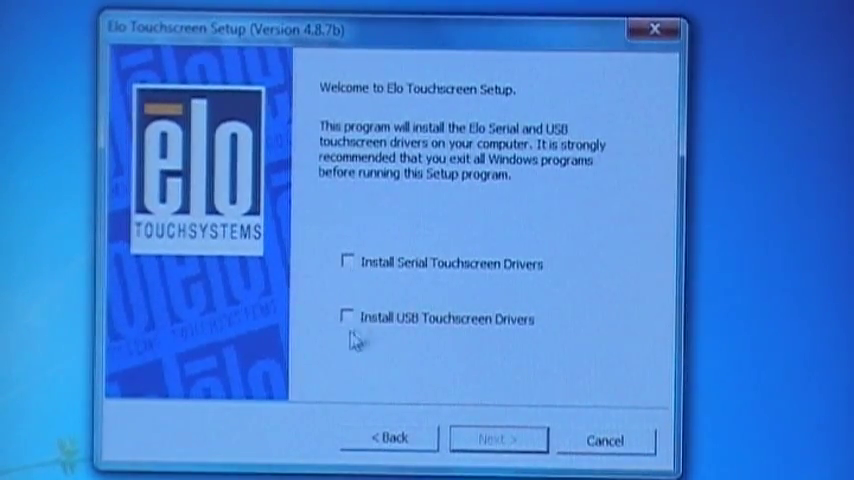
click(497, 439)
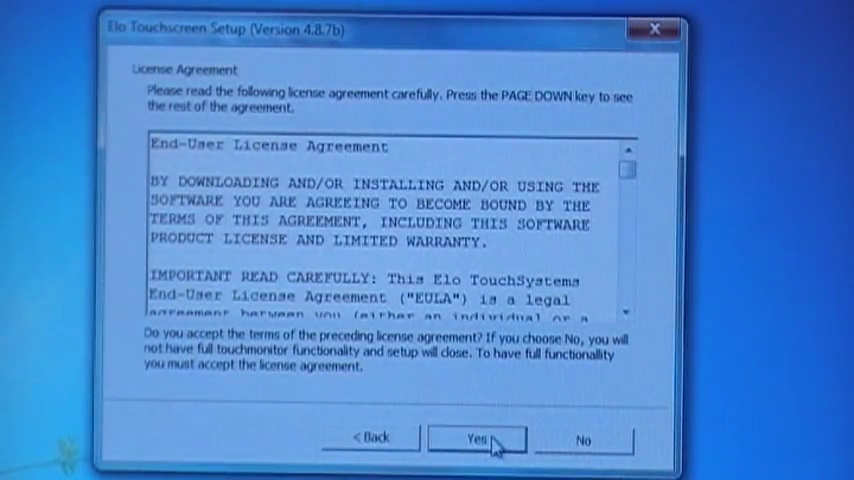
Accept the license agreement and allow the driver file to run
click(479, 440)
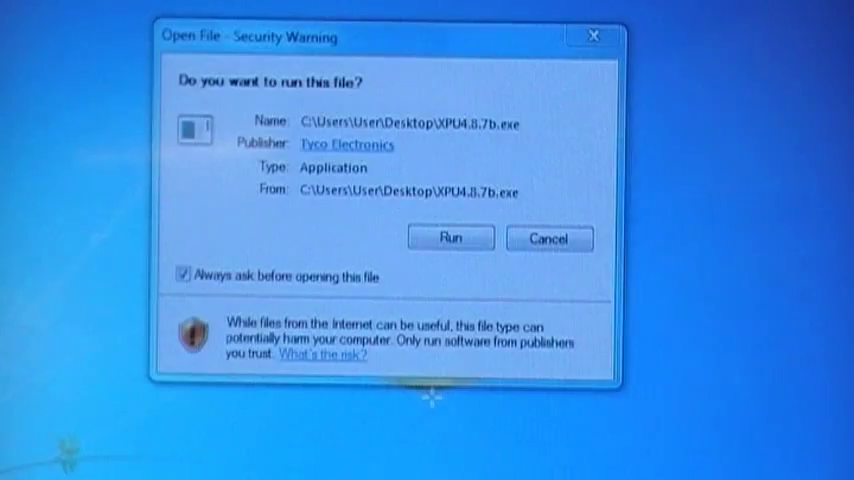
click(450, 238)
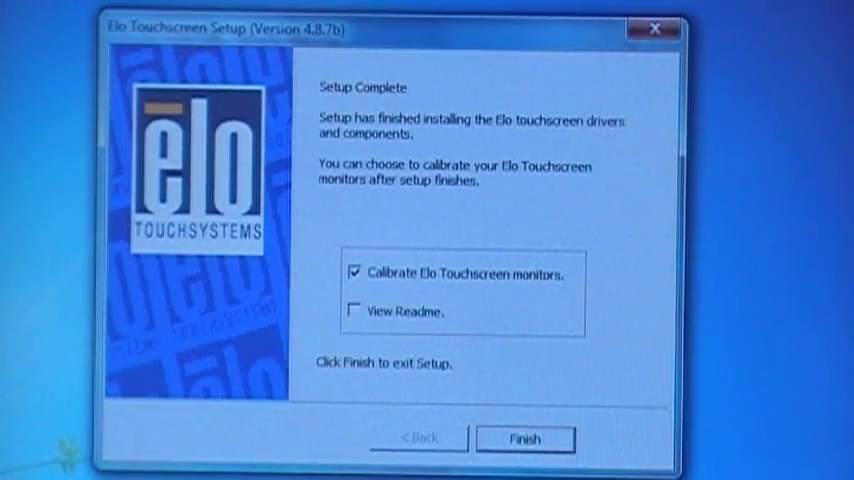
mouse_move(678, 62)
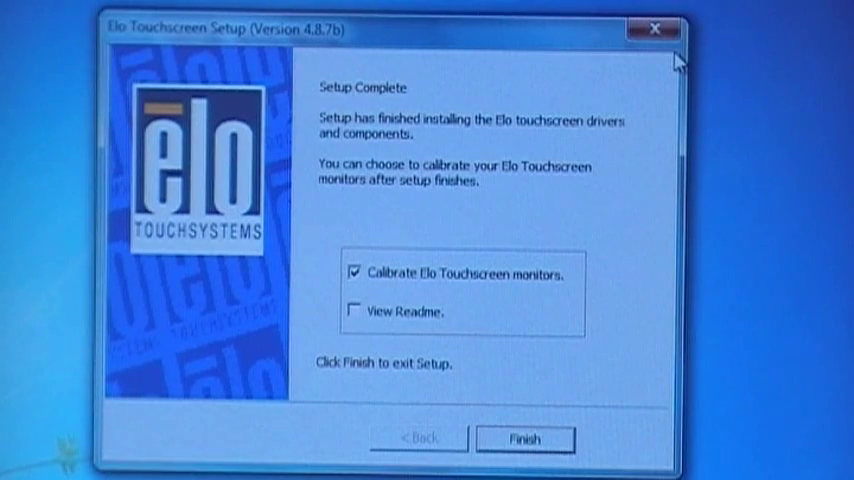
mouse_move(668, 412)
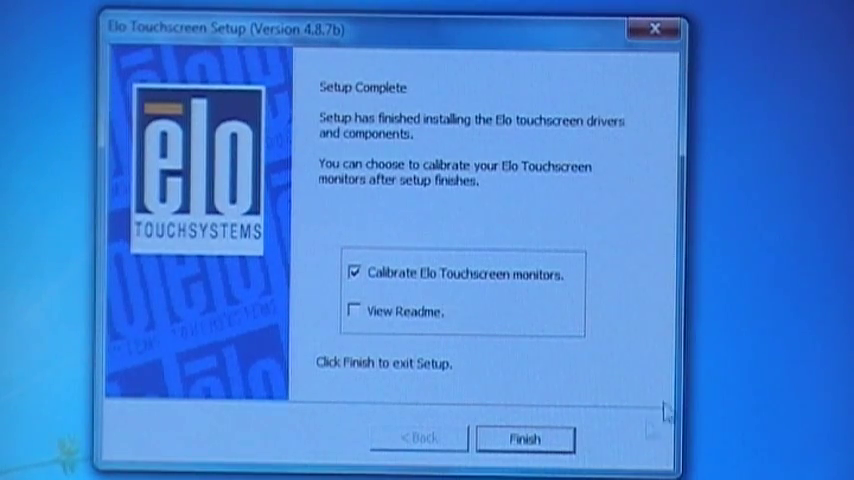
Finish setup with Calibrate Elo Touchscreen monitors checked
click(524, 438)
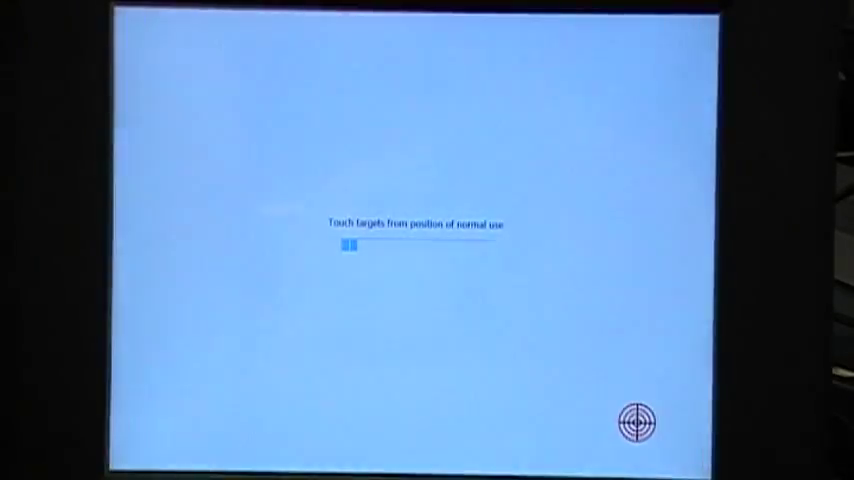
Touch the two calibration targets, near the centre and at the top of the screen
click(636, 420)
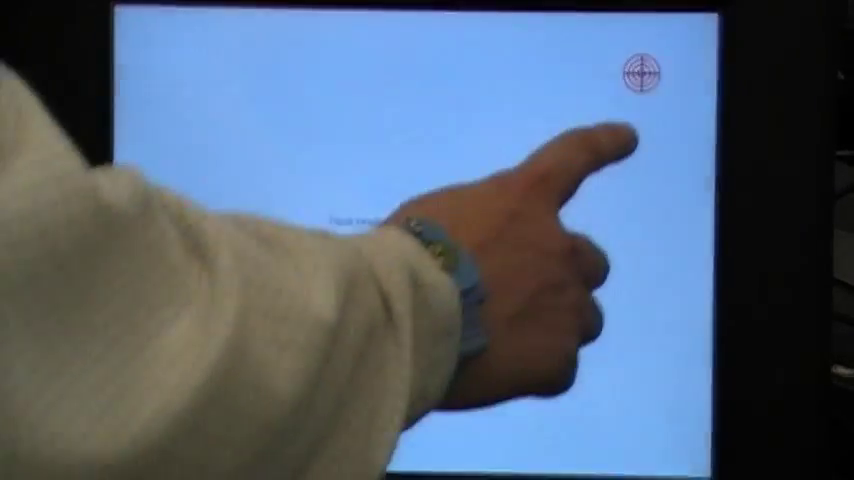
click(638, 72)
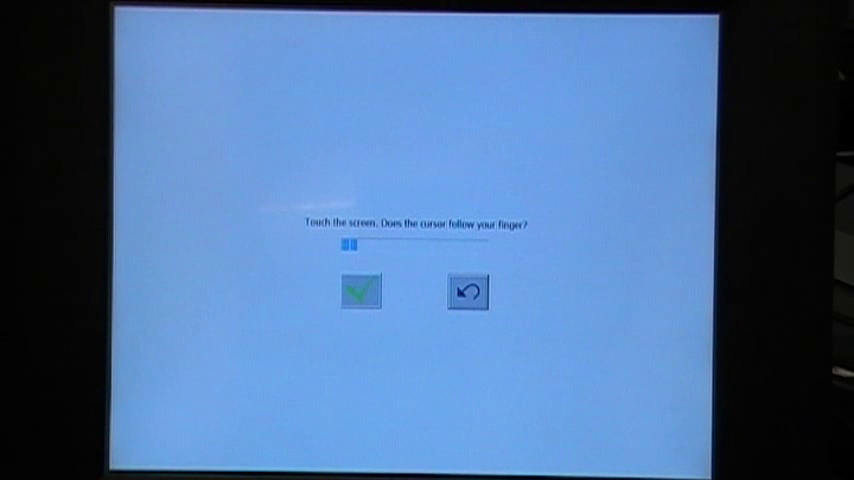
Touch the screen to test whether the cursor follows the finger
click(359, 290)
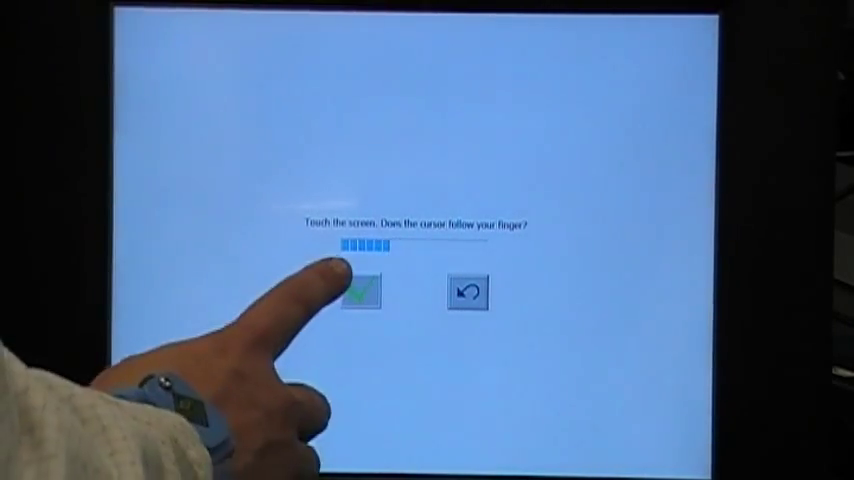